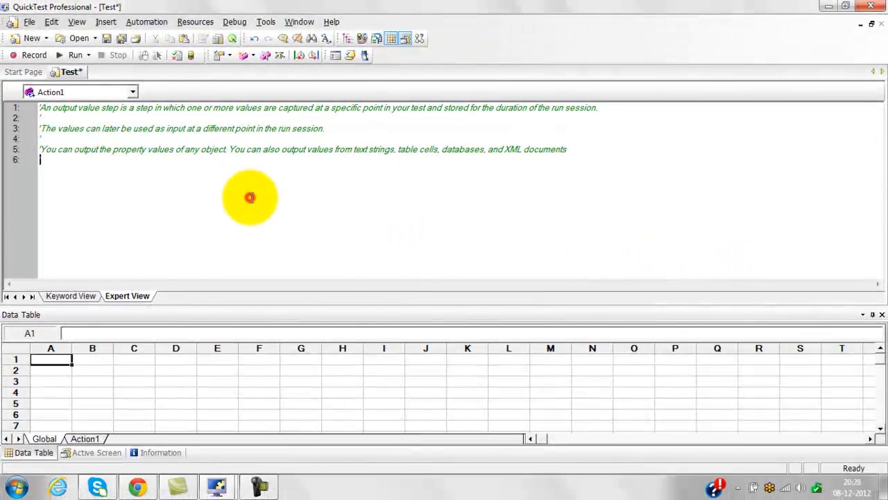
Step: Begin recording with the Flight application added under Windows Applications in Record and Run Settings
key(Return)
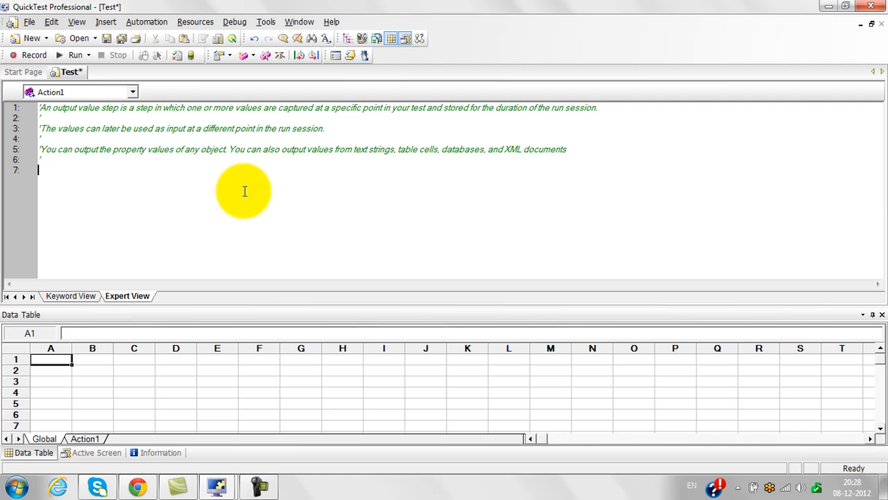
click(33, 55)
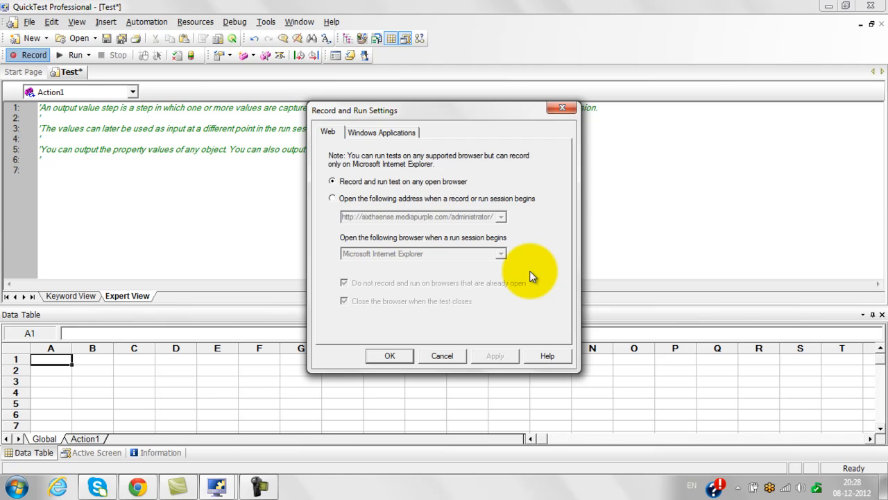
click(380, 132)
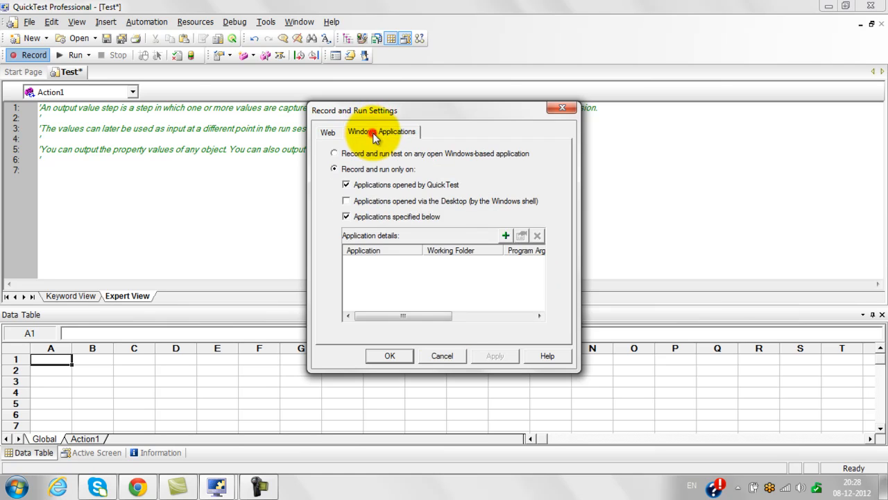
click(505, 236)
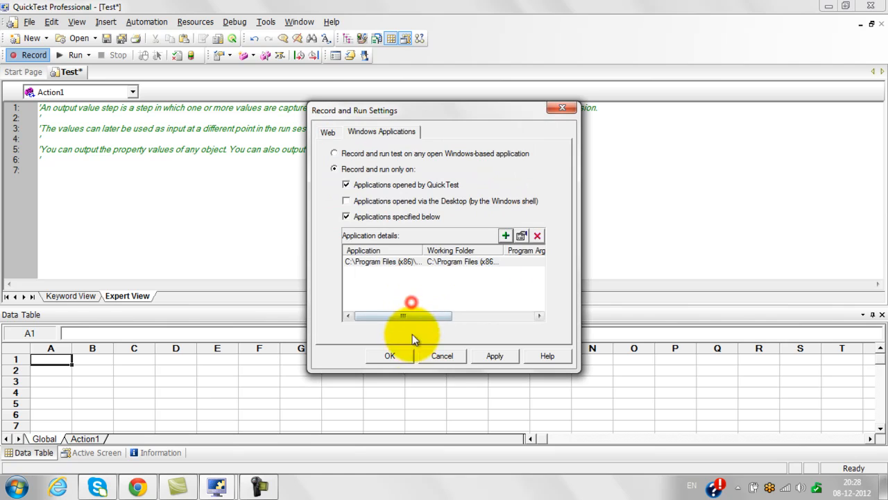
click(389, 355)
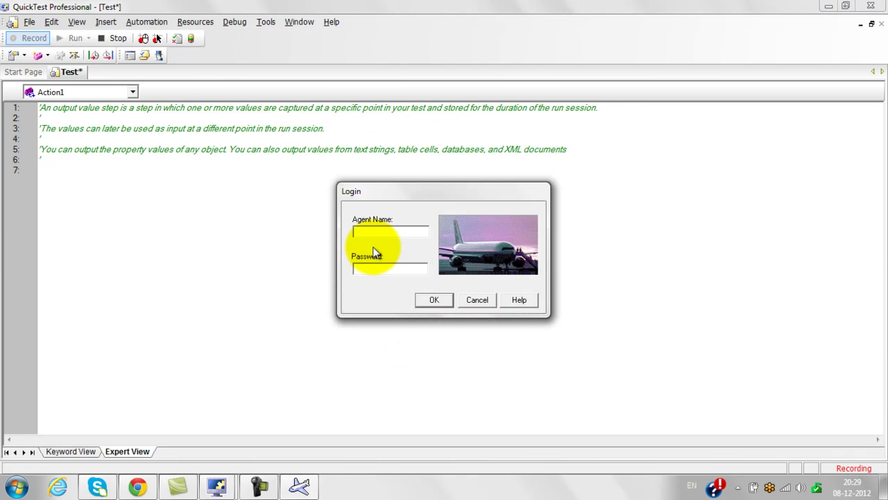
text(mercury)
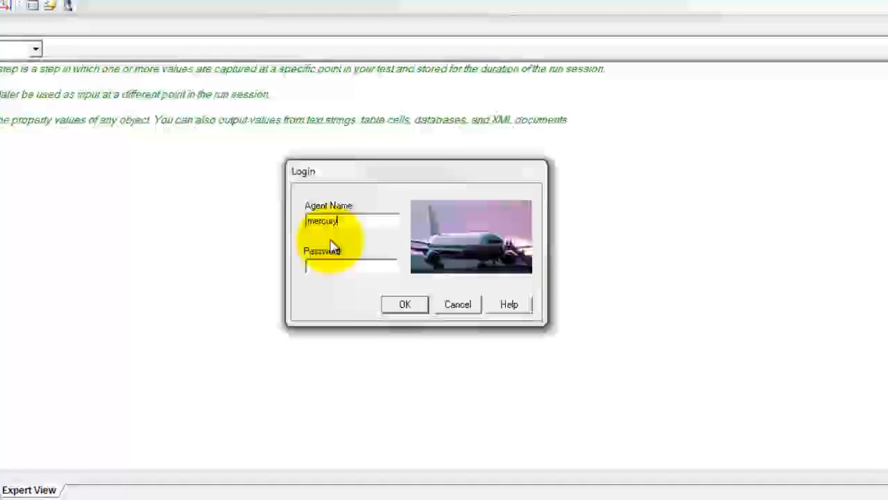
click(350, 265)
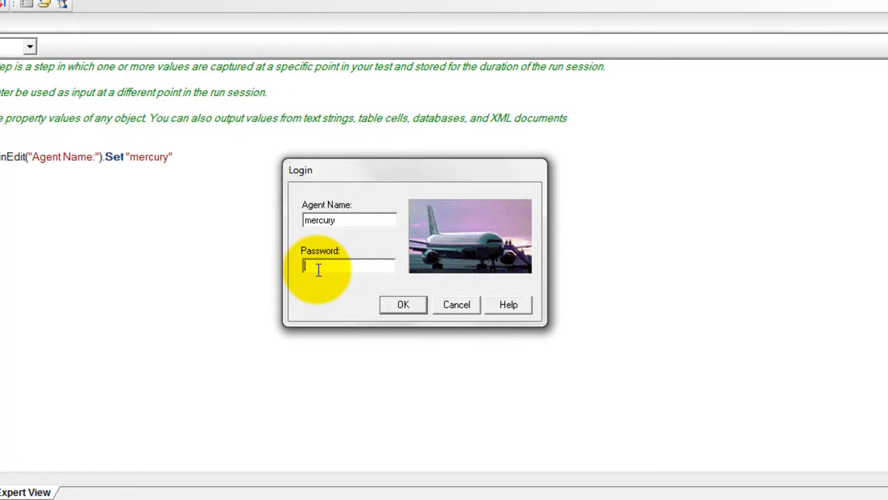
text(mercury)
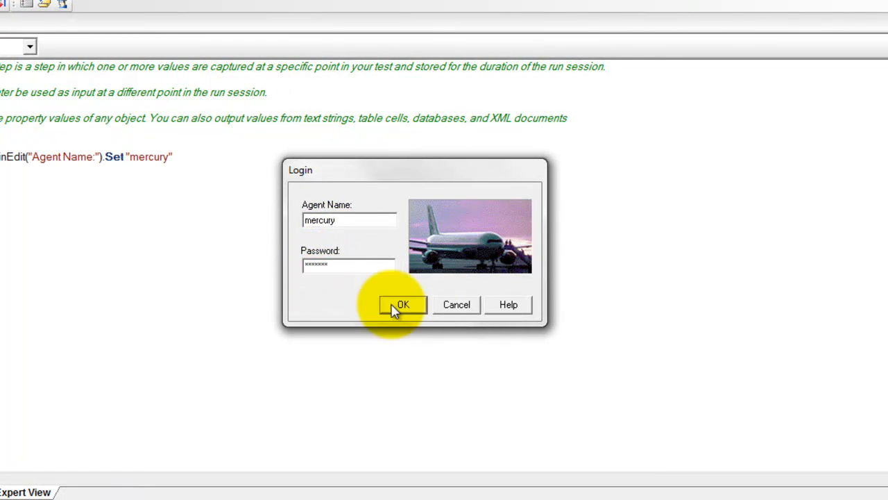
click(403, 306)
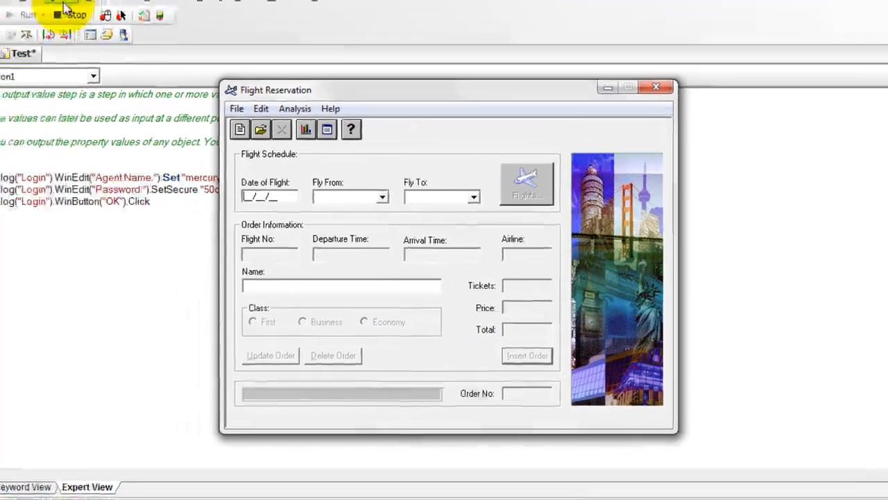
Step: Record a synchronization point waiting on the Flight Reservation window
click(114, 23)
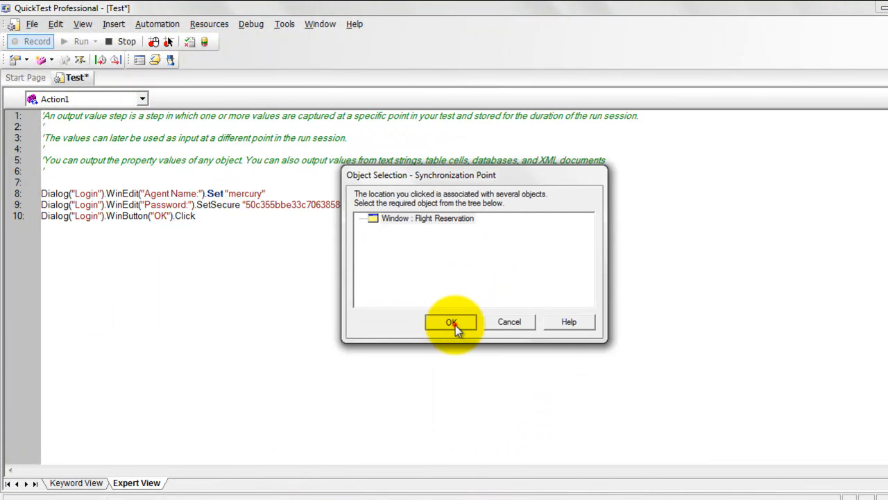
click(453, 322)
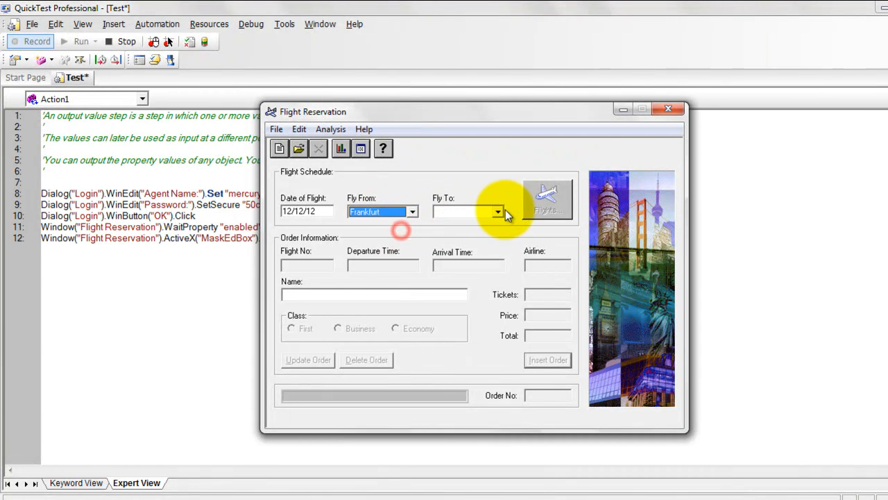
Step: Record booking flight 10887 Frankfurt to London for the passenger and inserting the order
click(547, 205)
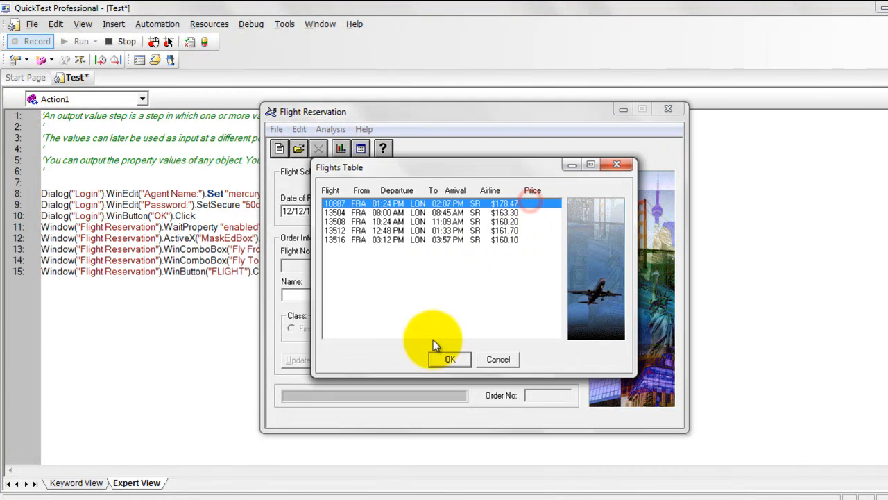
click(449, 358)
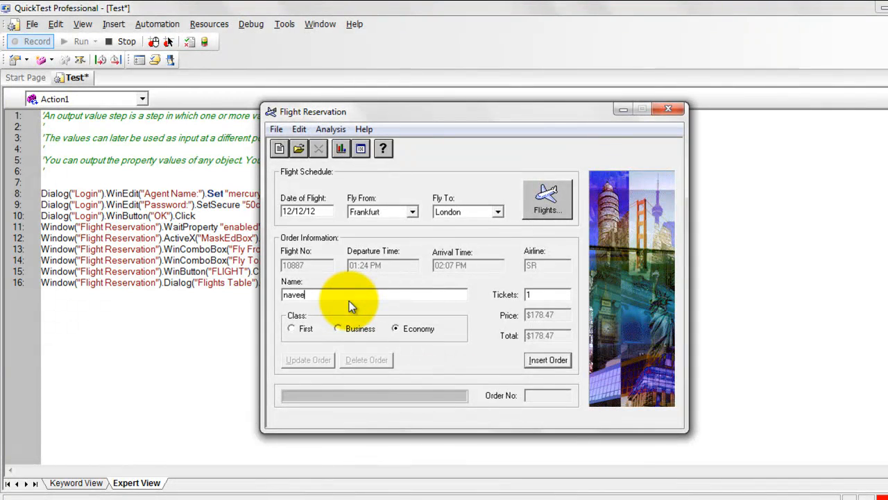
text(Navel)
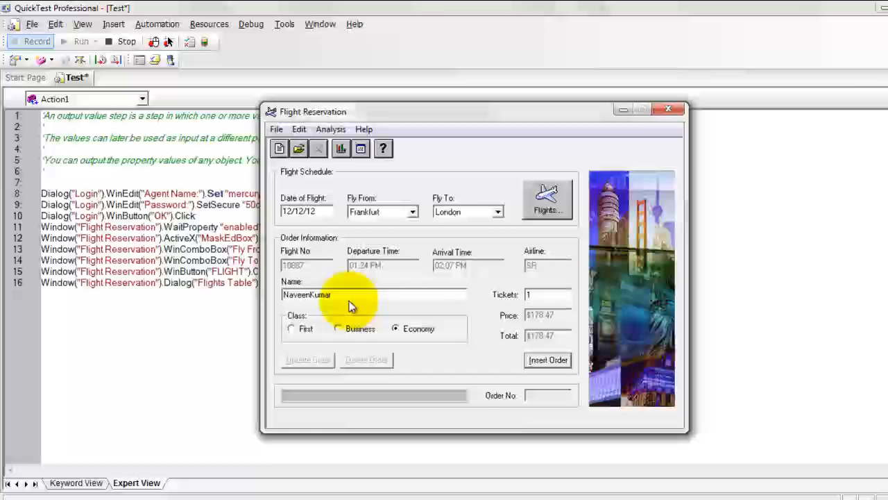
click(547, 360)
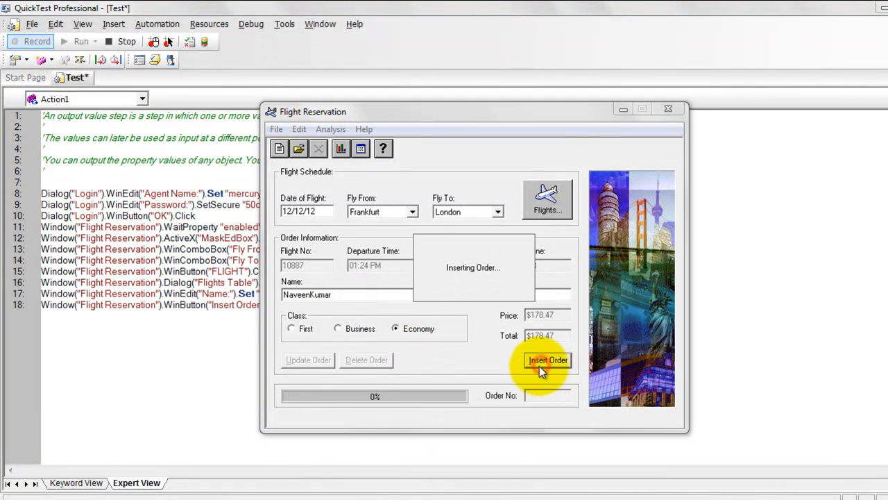
click(547, 360)
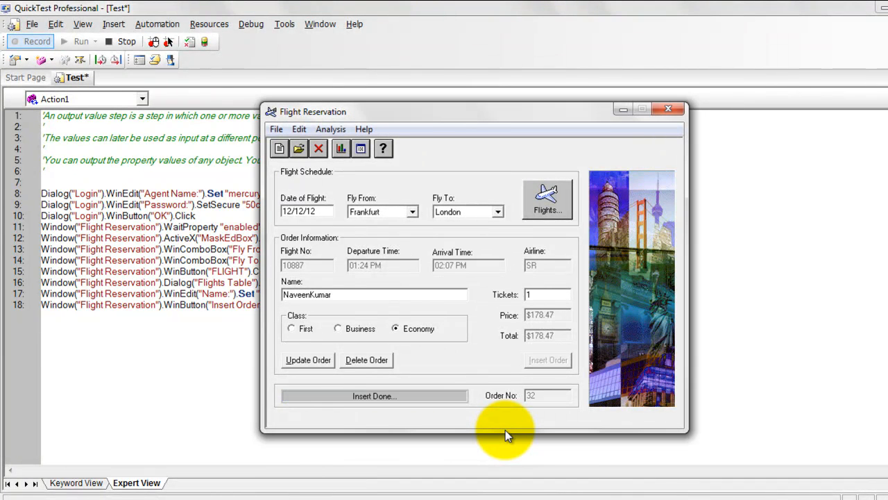
Step: Add a synchronization point waiting for Update Order's 'enabled' property with a 10000 ms timeout
click(114, 23)
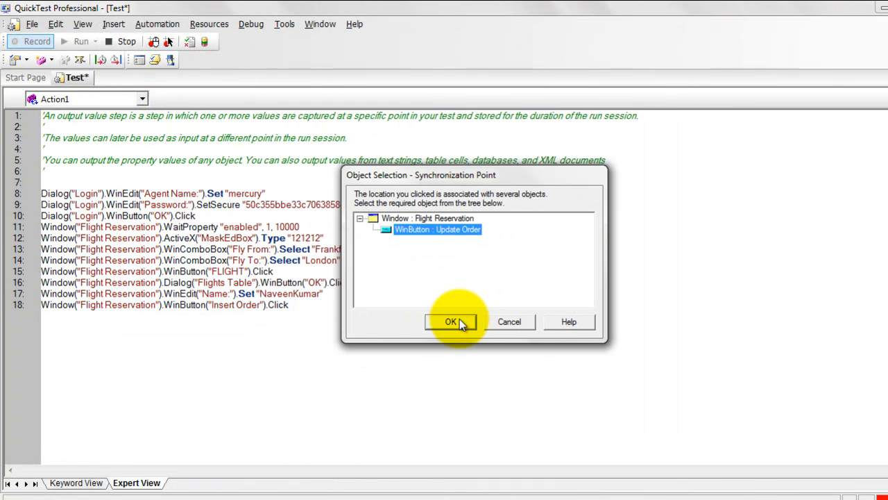
click(450, 322)
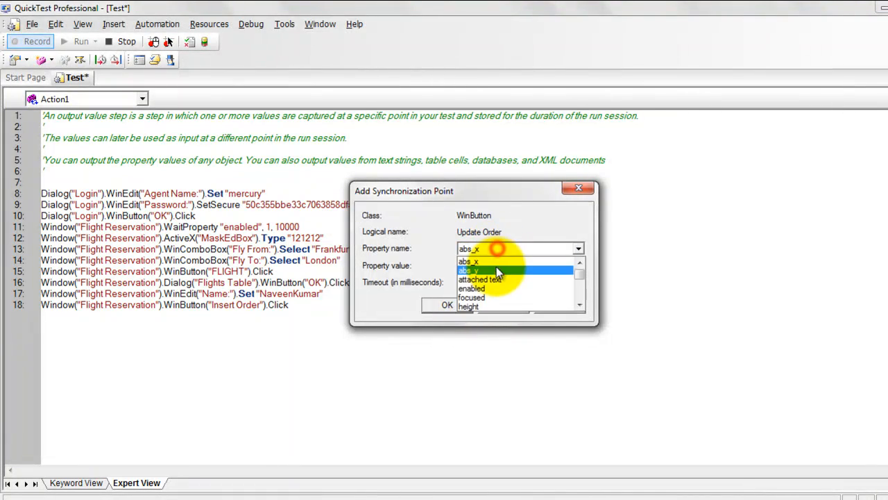
click(472, 287)
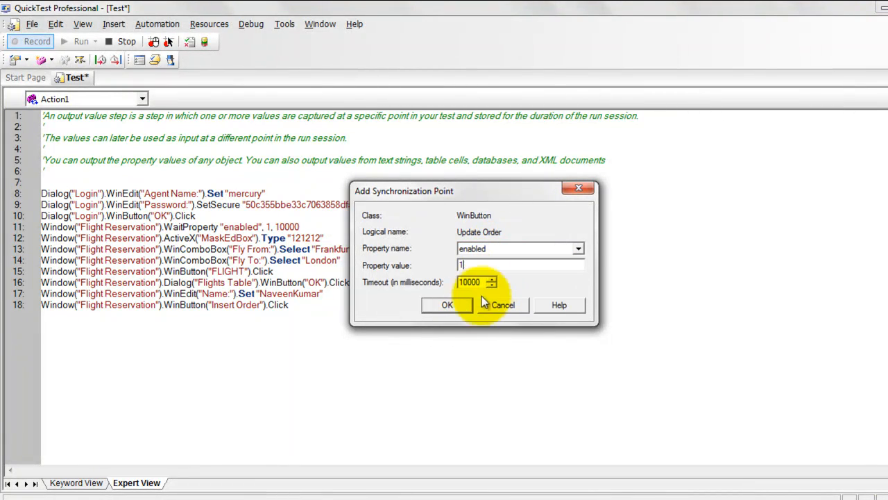
click(447, 305)
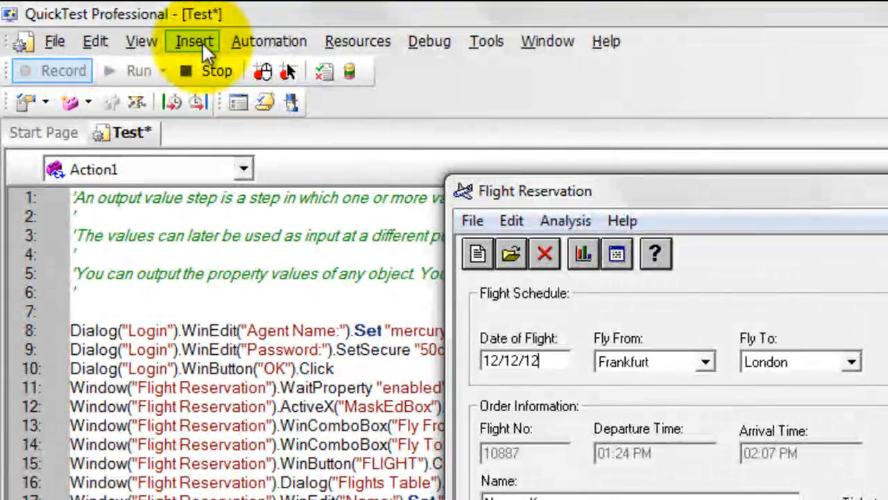
Step: Insert a standard output value capturing WinEdit Order No's 'text' property into the global data sheet
click(195, 42)
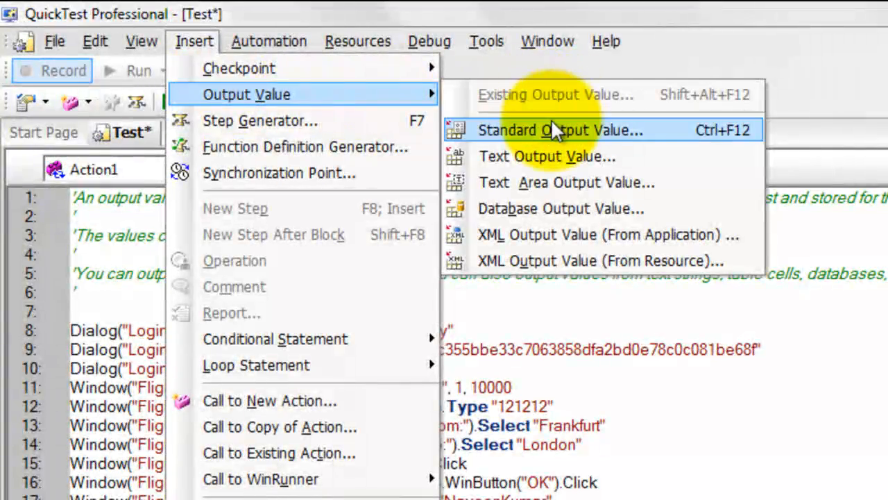
mouse_move(682, 139)
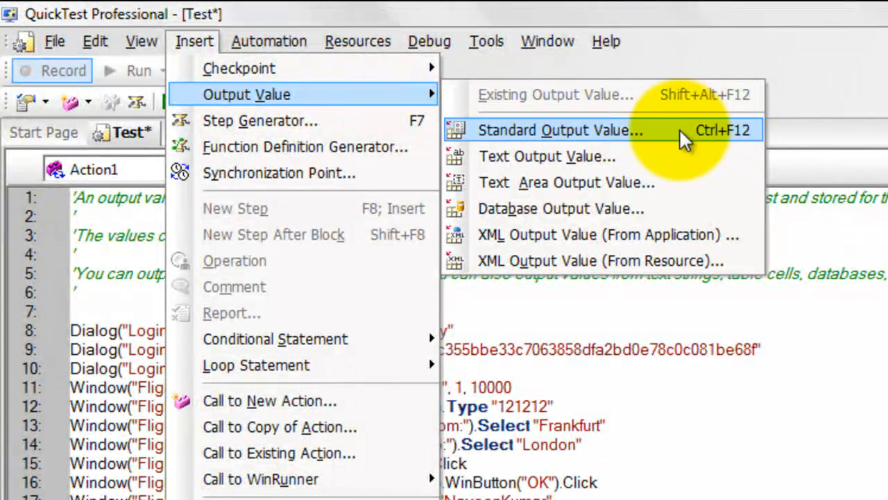
click(563, 131)
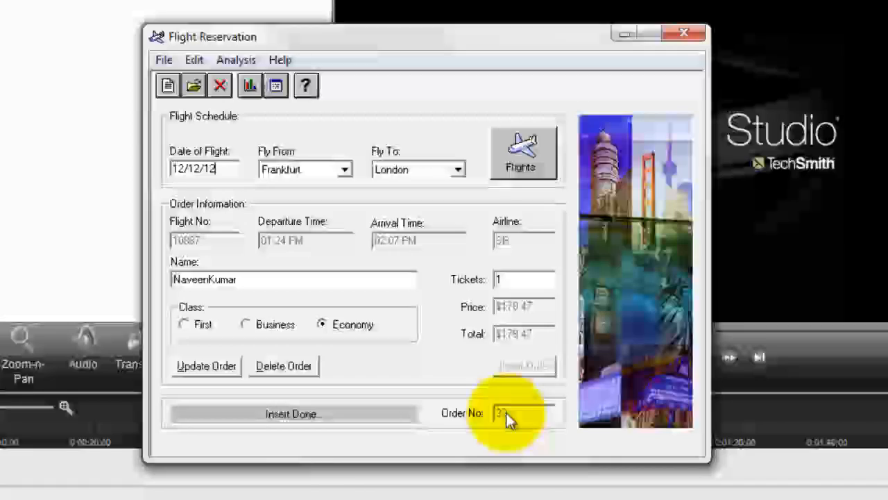
click(525, 413)
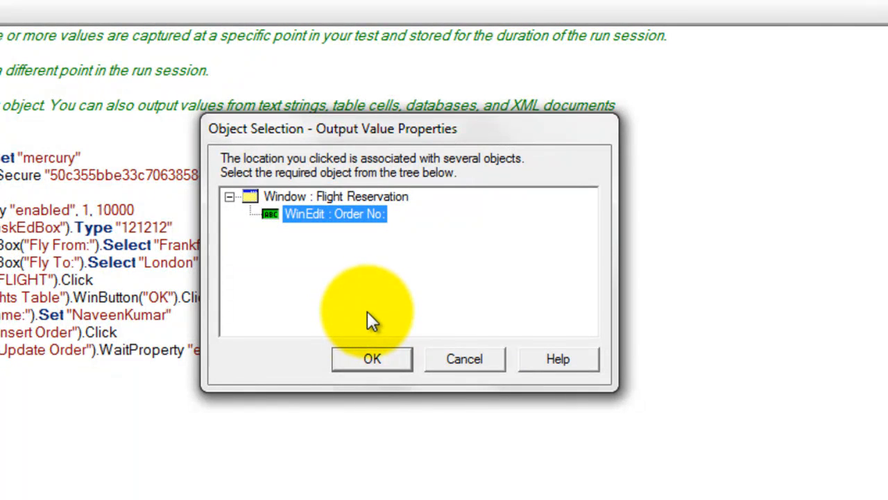
click(372, 358)
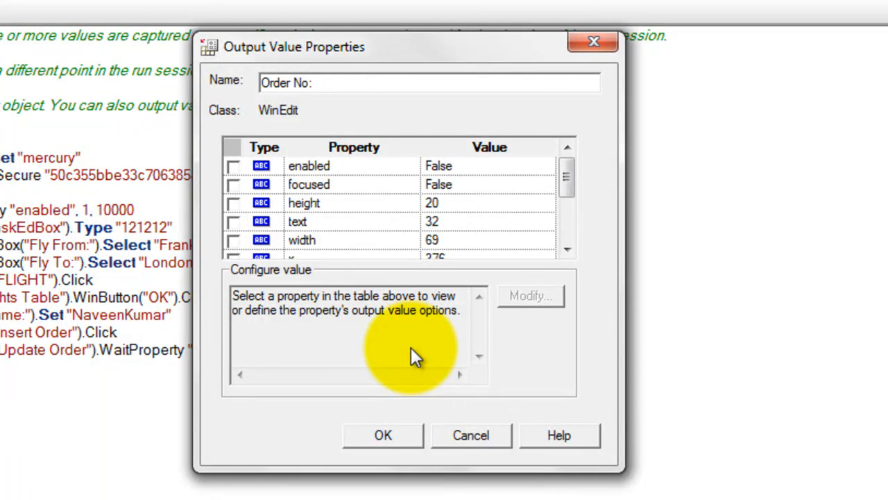
mouse_move(236, 215)
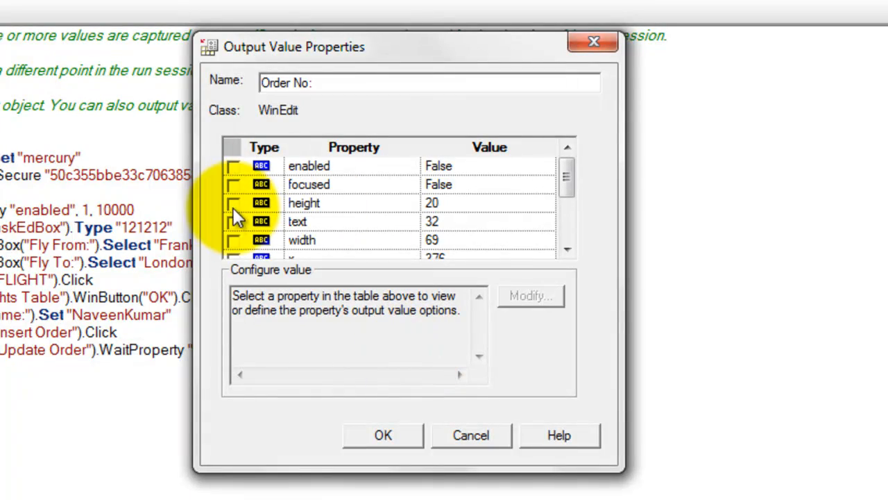
click(233, 221)
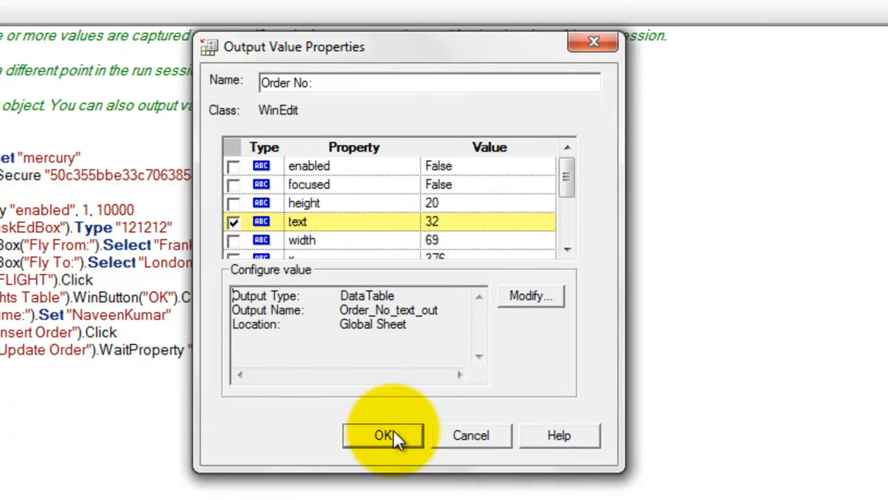
click(383, 436)
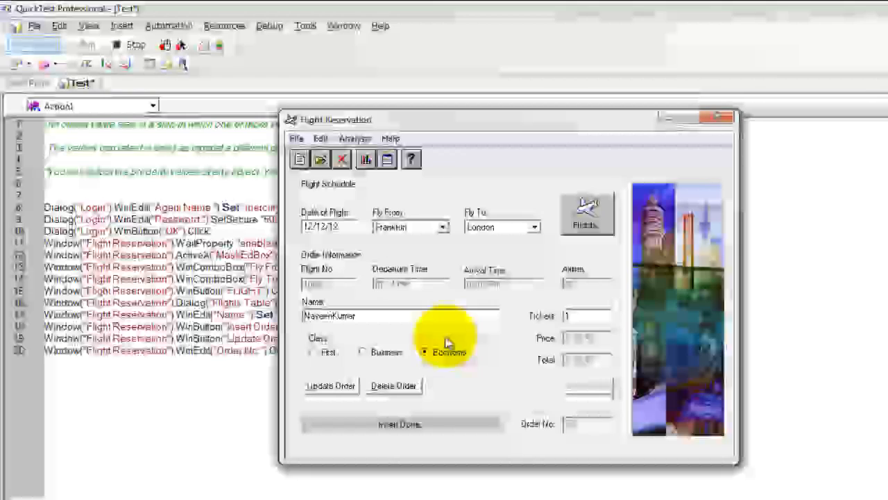
Step: Record exiting Flight Reservation via File > Exit and stop recording
click(297, 139)
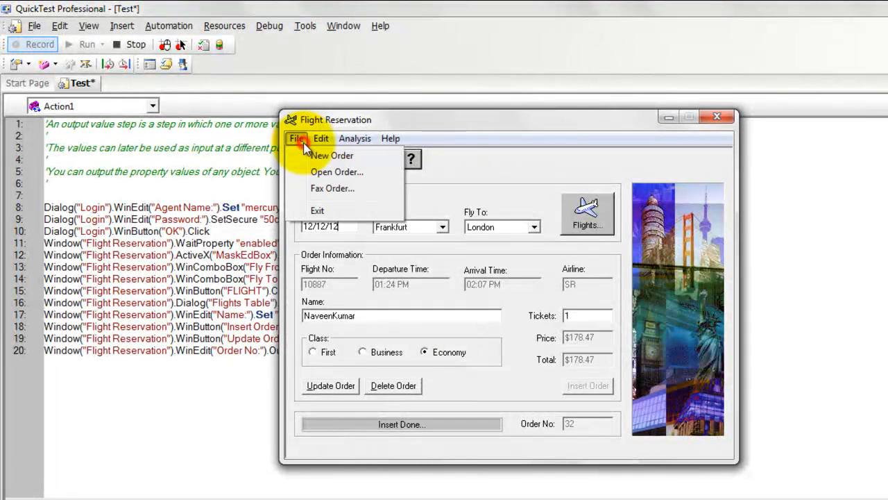
click(316, 211)
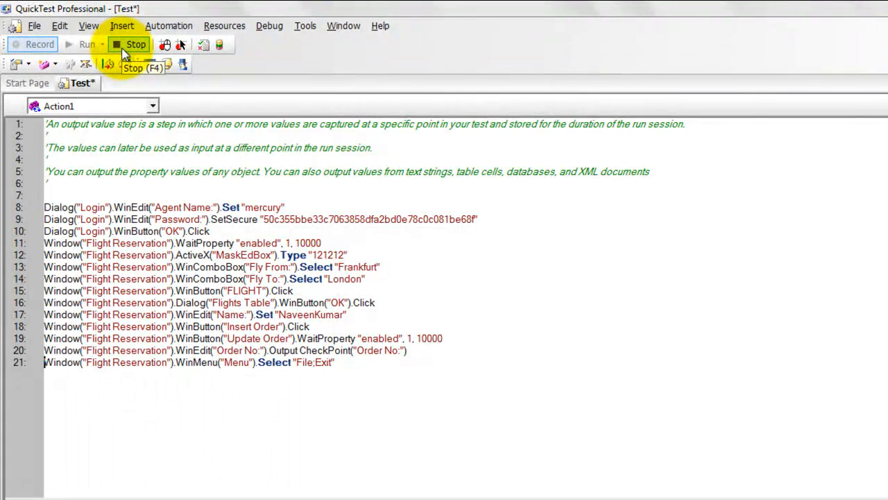
click(130, 45)
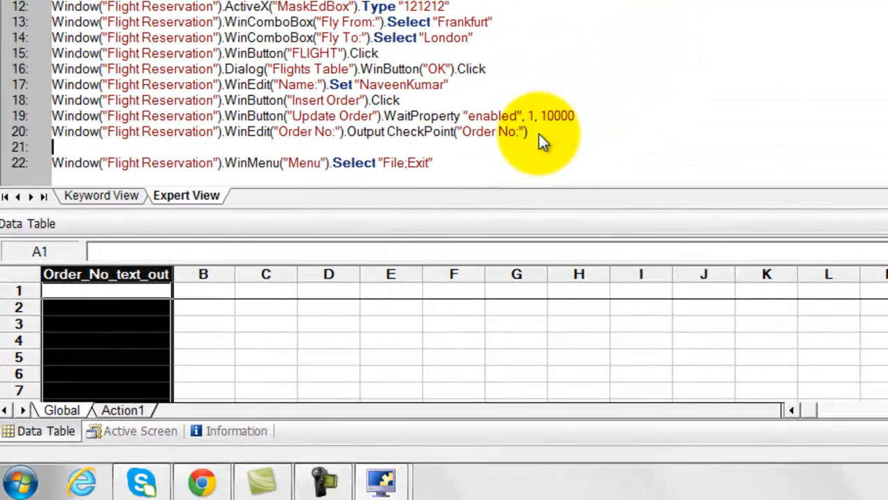
Step: Write Msgbox DataTable.Value("Order_No_text_out",dtGlobalSheet), checking the column name in the data table
text(Msgb)
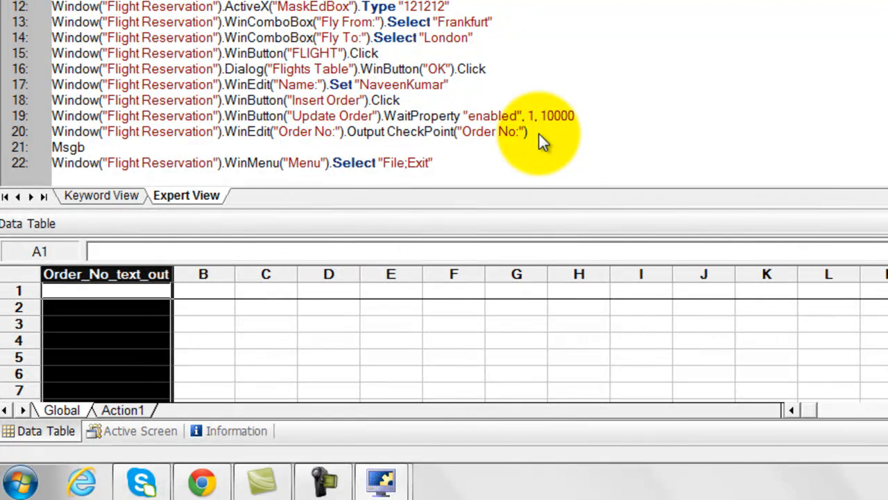
text(ox)
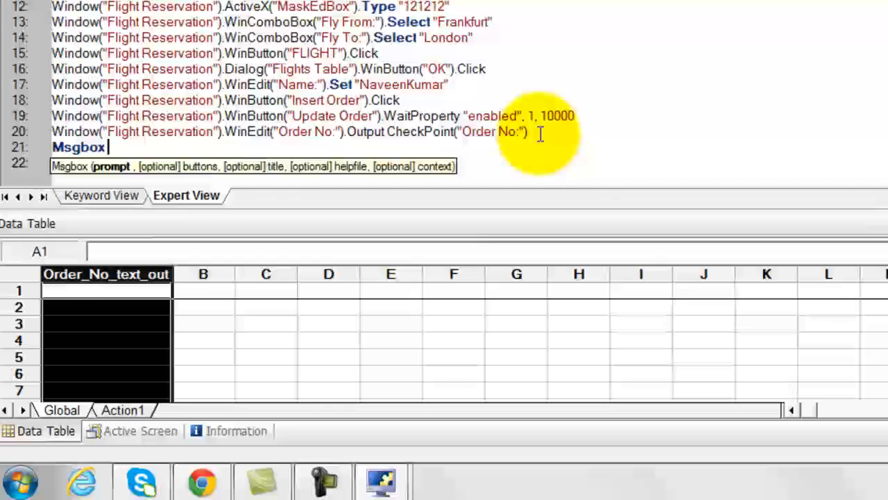
text(data)
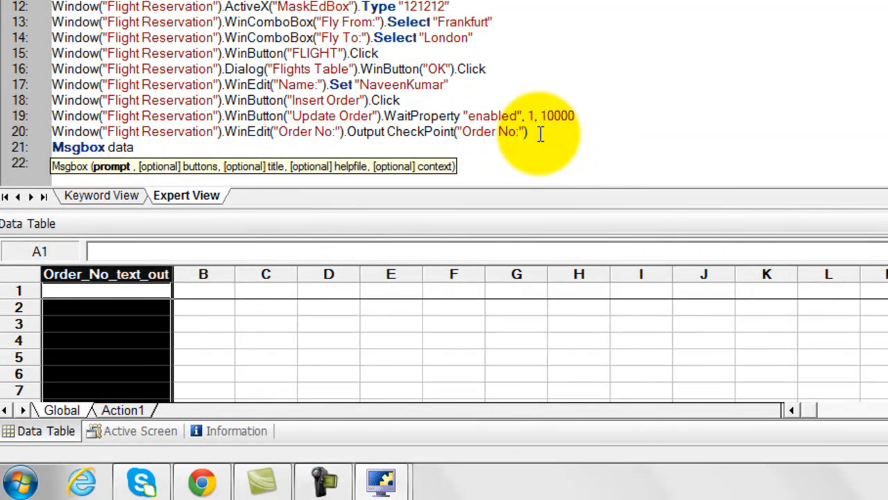
text(DataTable.Value (")
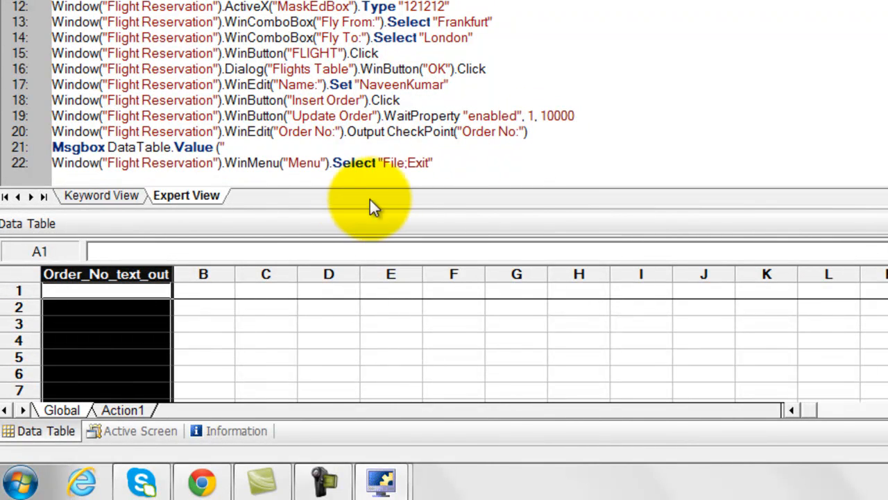
double_click(106, 274)
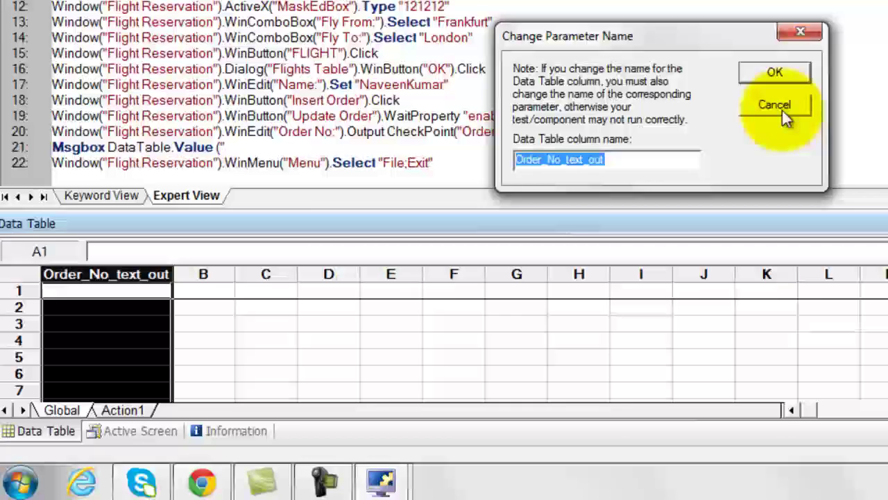
click(774, 104)
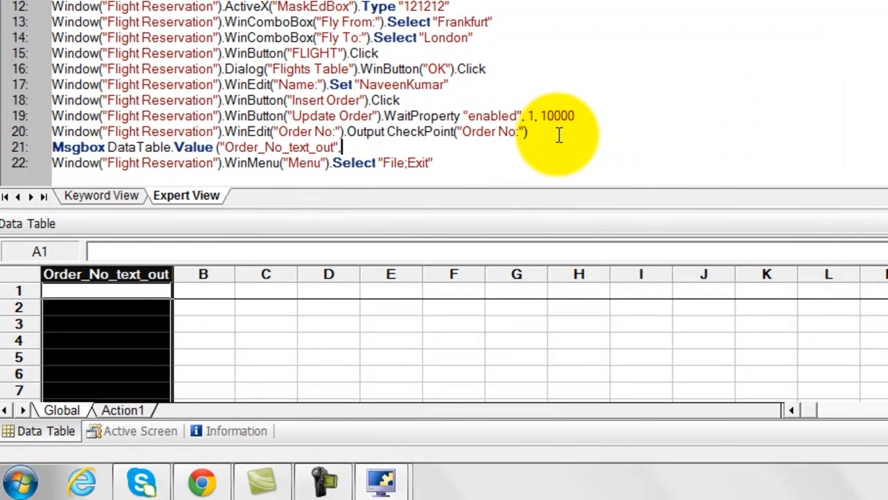
text(dtGlobalSheet)
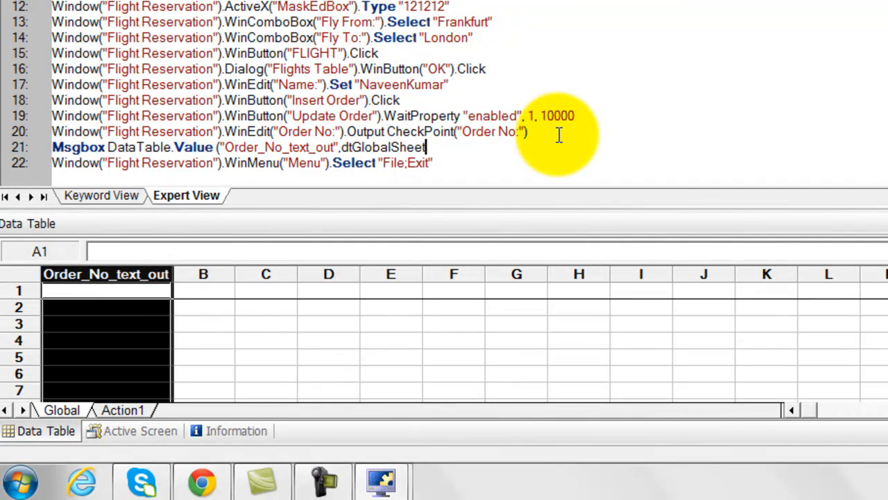
mouse_move(386, 95)
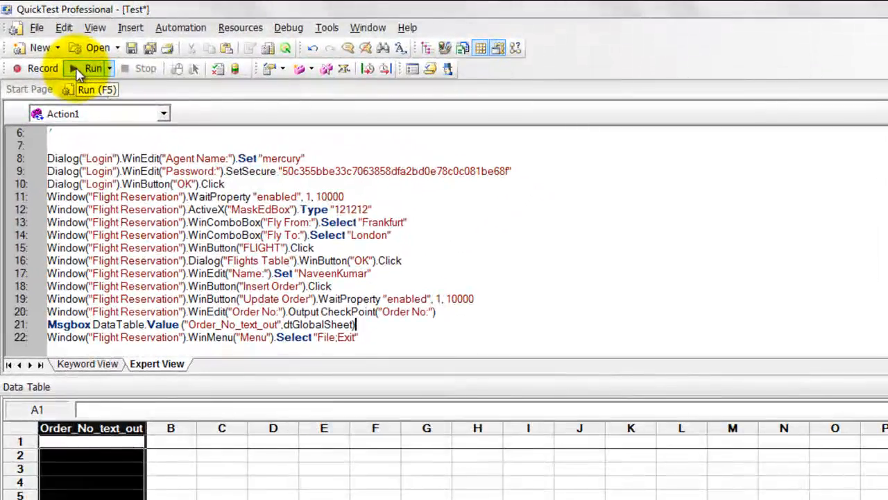
Step: Run the test with the temporary results folder until the message box shows order number 33
click(93, 68)
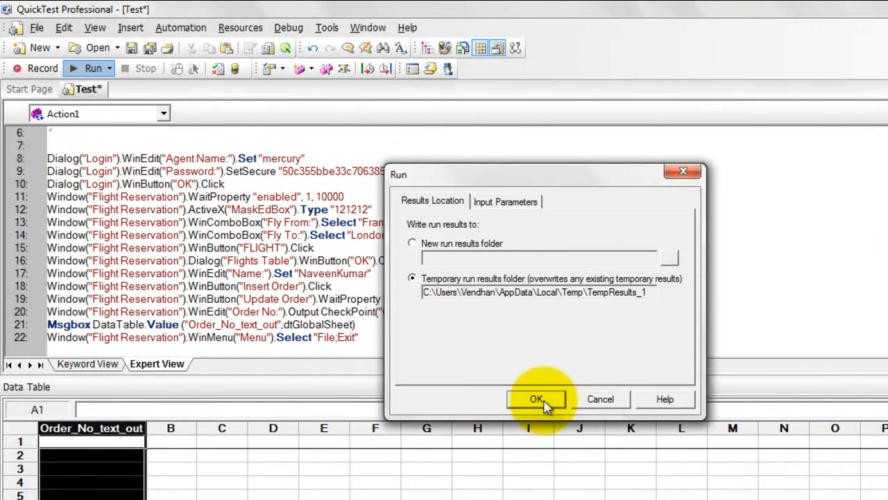
click(535, 398)
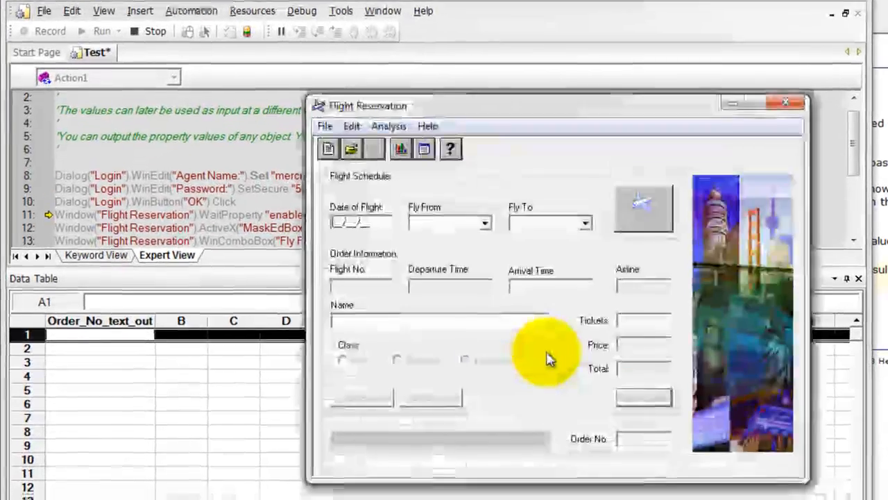
click(663, 376)
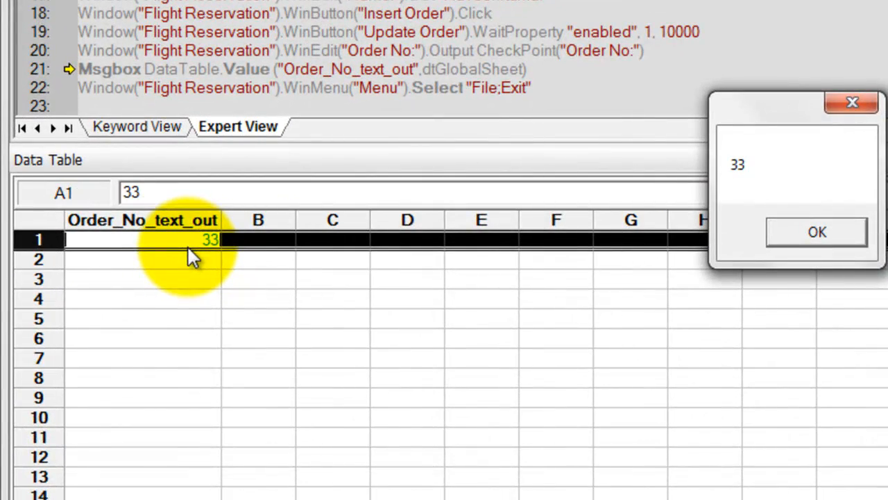
Step: Dismiss the order-number message and view the Run-Time Data Table showing 33 under Order_No_text_out
click(816, 232)
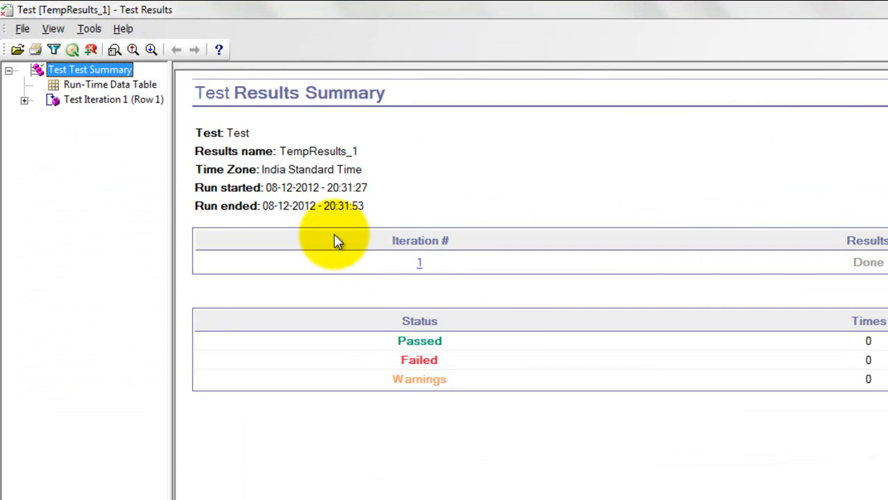
mouse_move(109, 85)
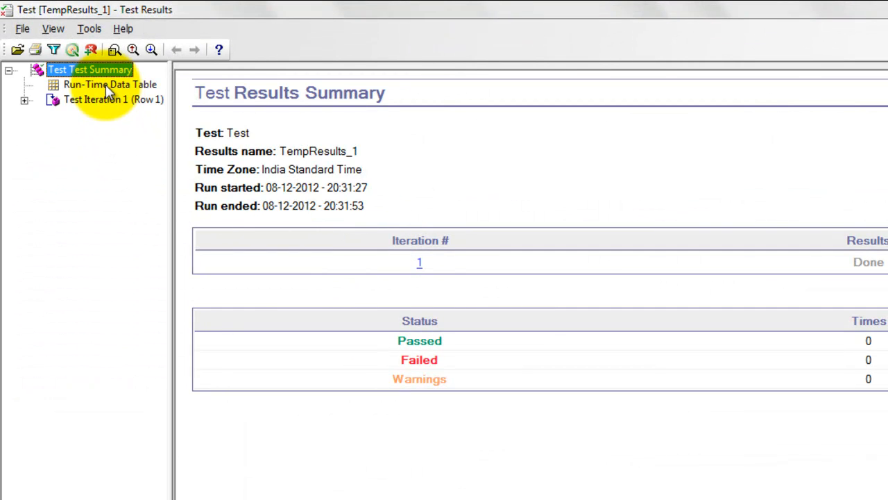
click(110, 85)
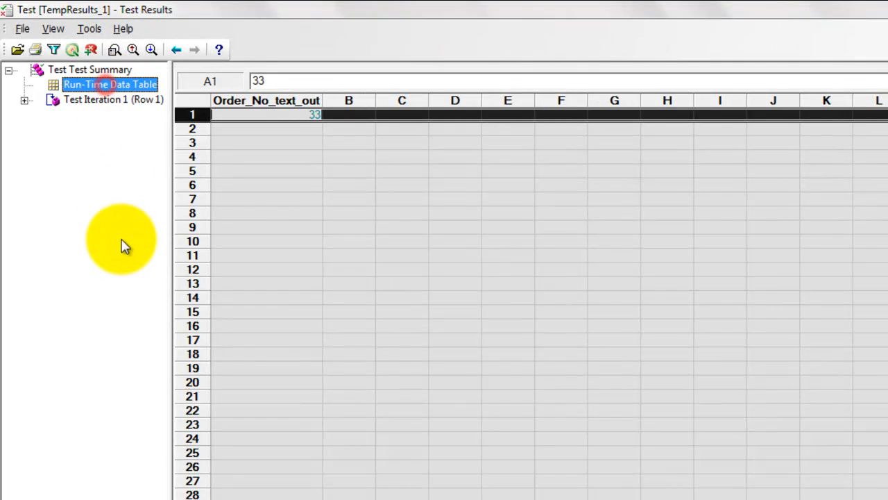
mouse_move(311, 225)
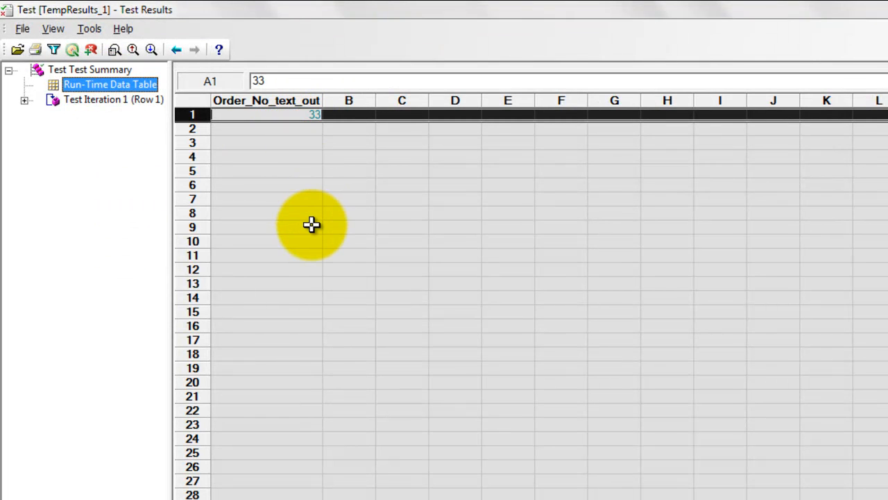